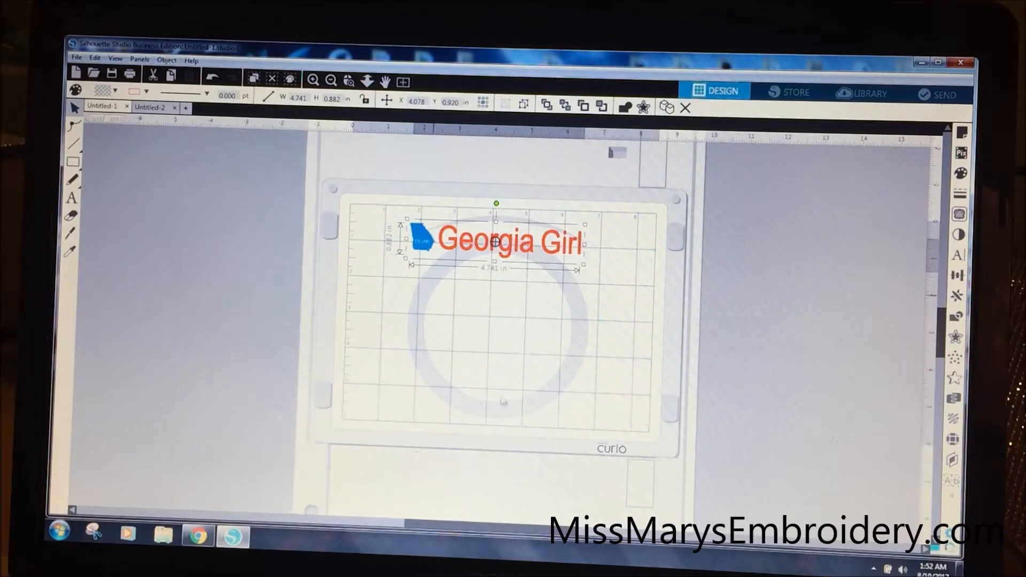
{"action": "mouse_move", "coordinate": [733, 281]}
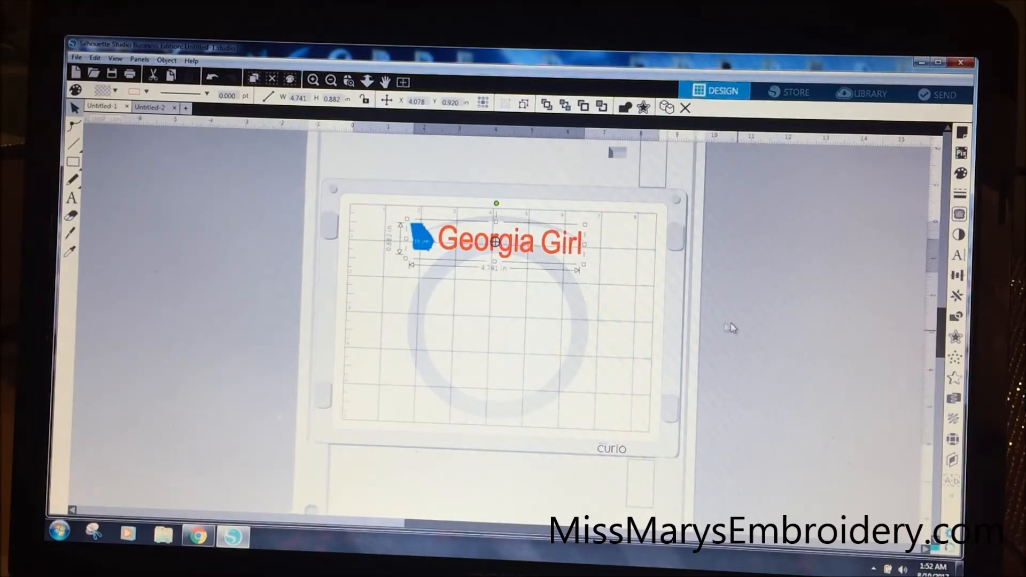
{"action": "mouse_move", "coordinate": [502, 286]}
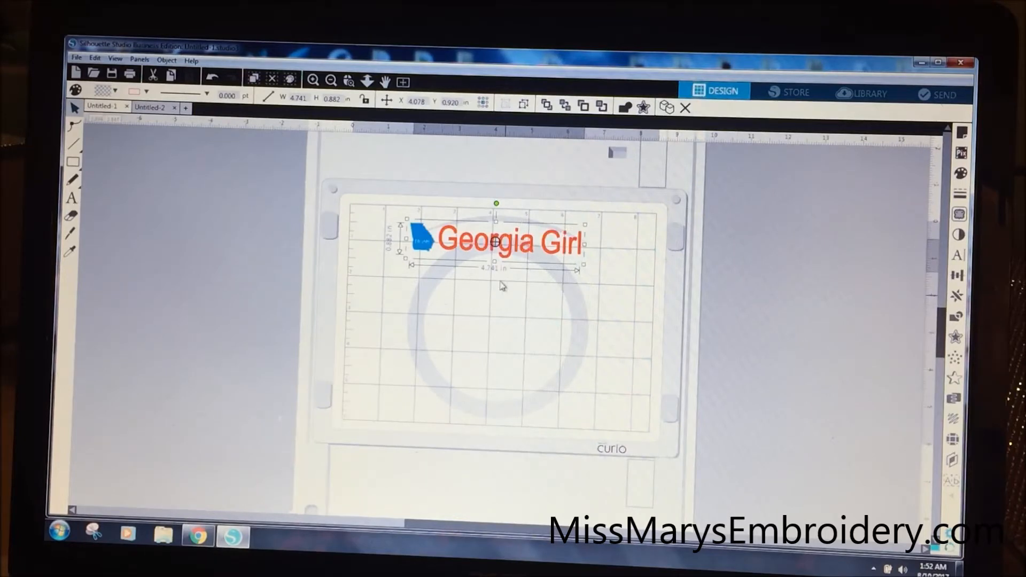
{"action": "mouse_move", "coordinate": [428, 166]}
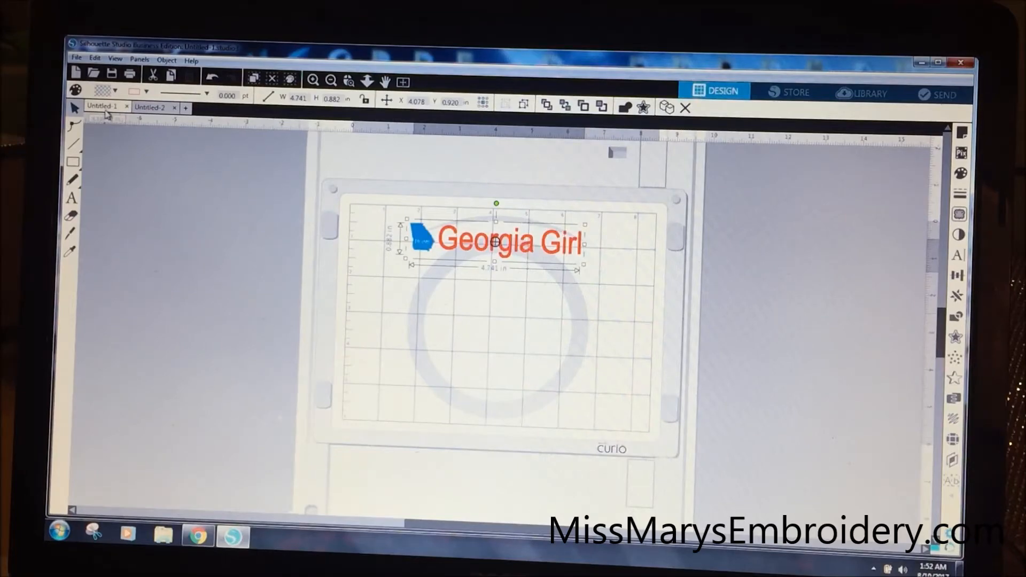
Switch to the Untitled-2 document holding the black layered mandala on the Cameo mat
{"action": "left_click", "coordinate": [154, 107]}
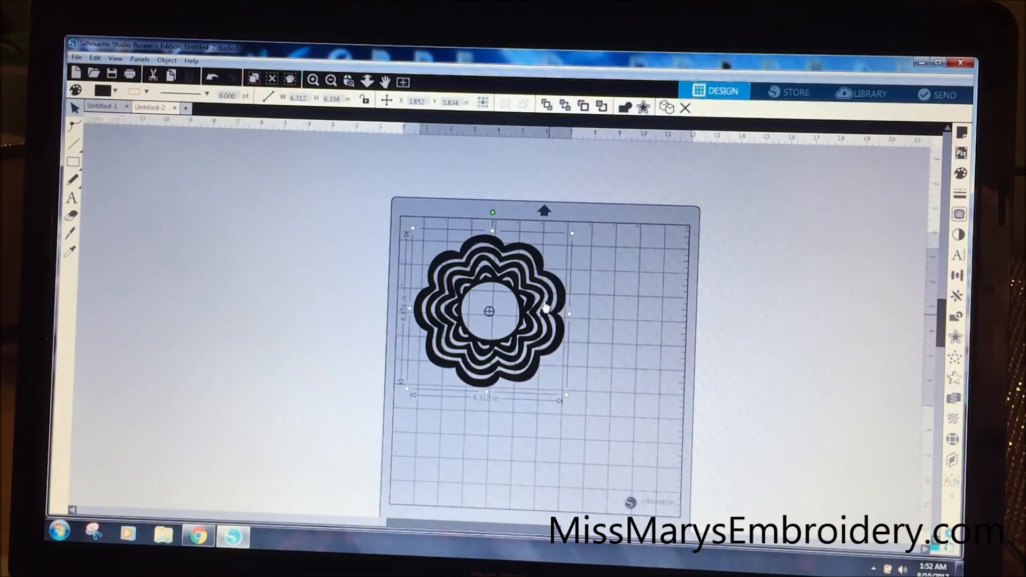
{"action": "mouse_move", "coordinate": [428, 295]}
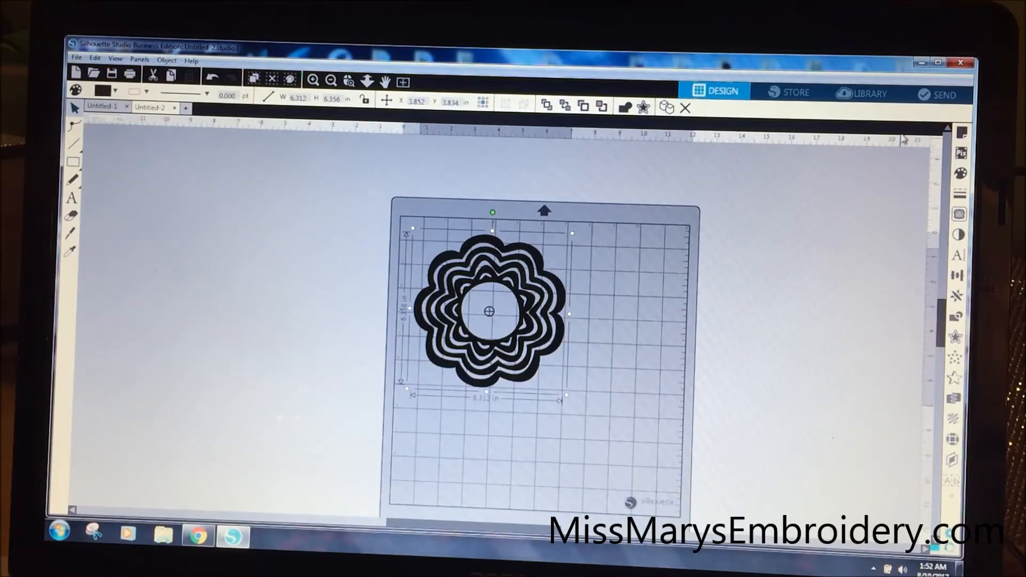
Enter the Send panel so the mandala shows red cut lines and the material list
{"action": "left_click", "coordinate": [937, 94]}
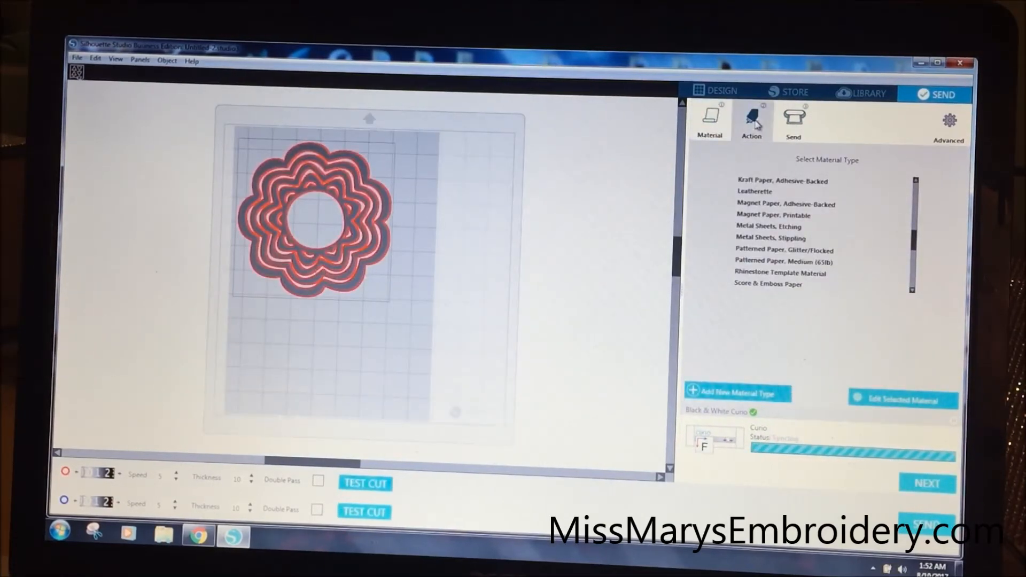
Go to the final send step listing the Gold Right Cameo as Ready and the Curio below
{"action": "left_click", "coordinate": [752, 122]}
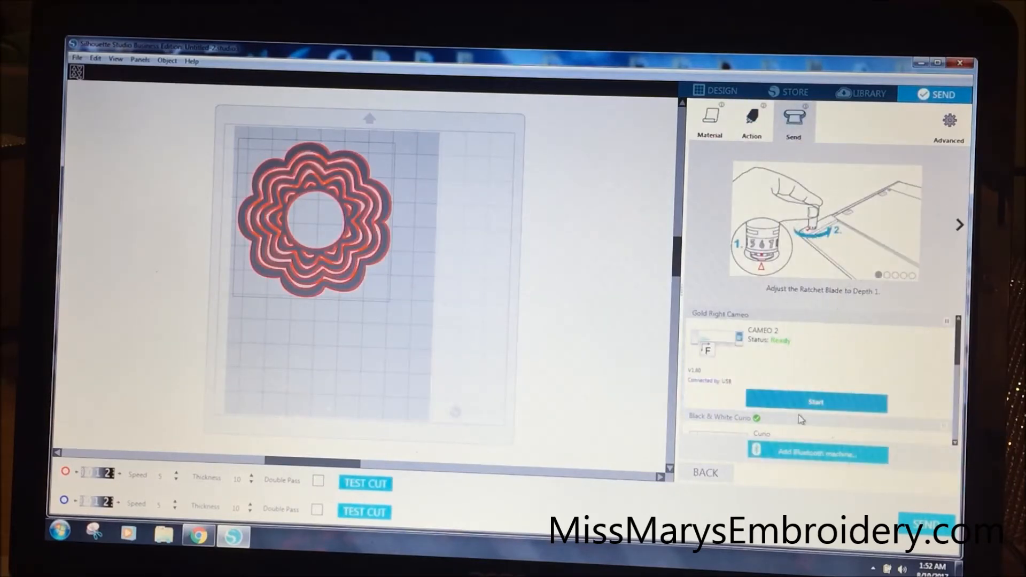
{"action": "scroll", "scroll_direction": "down", "scroll_amount": 3}
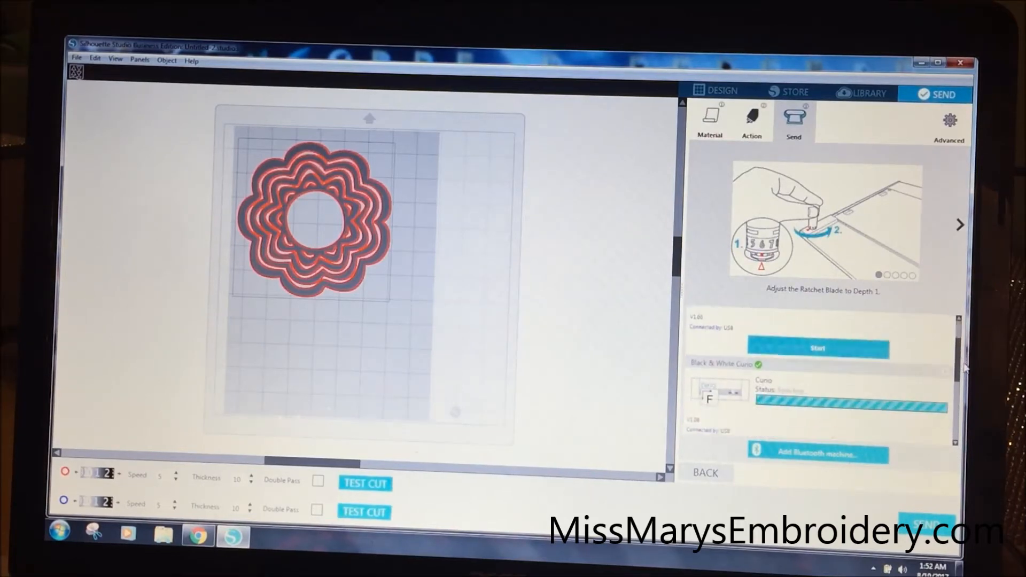
{"action": "scroll", "scroll_direction": "up", "scroll_amount": 3}
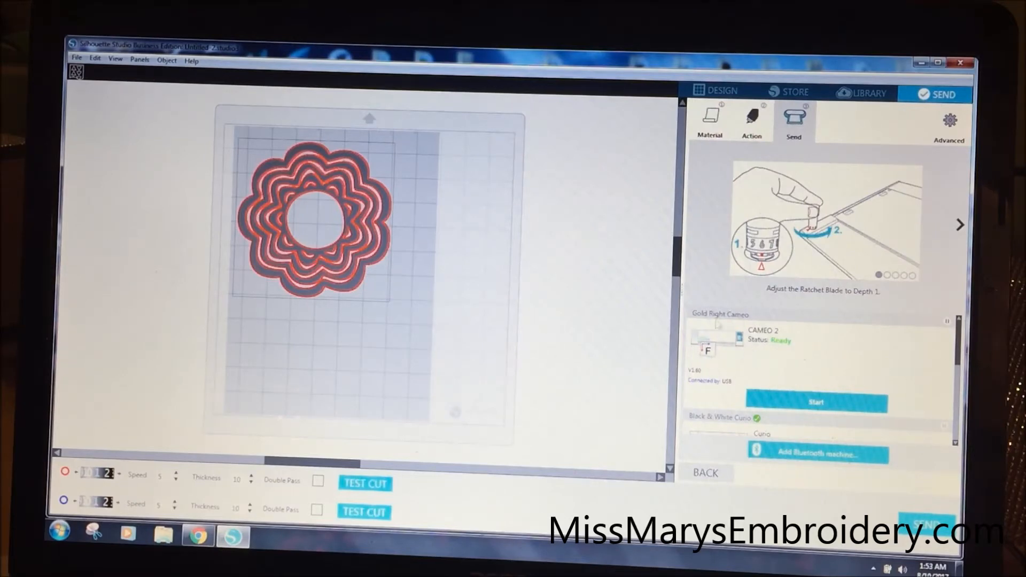
{"action": "mouse_move", "coordinate": [766, 319]}
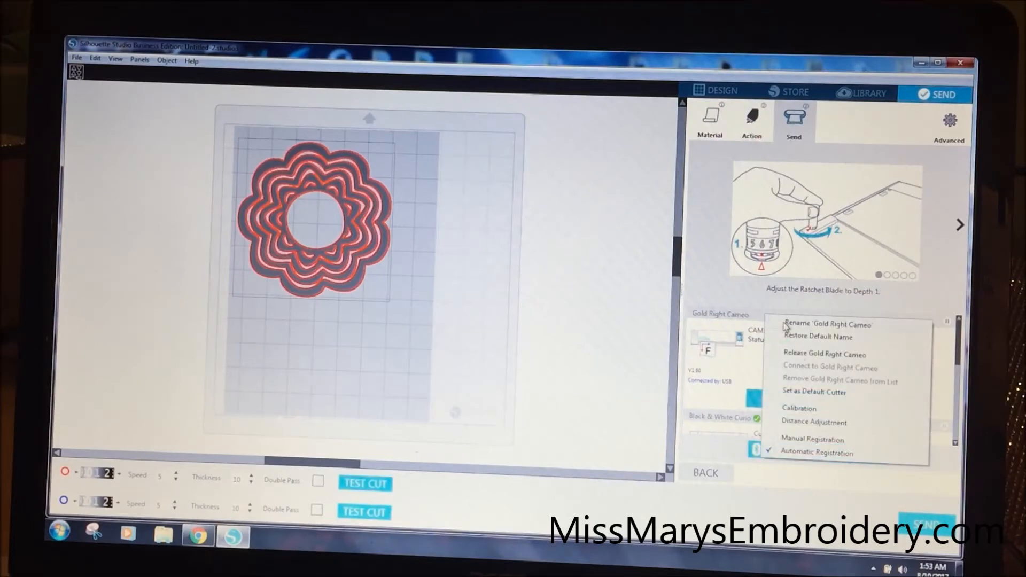
{"action": "mouse_move", "coordinate": [730, 308]}
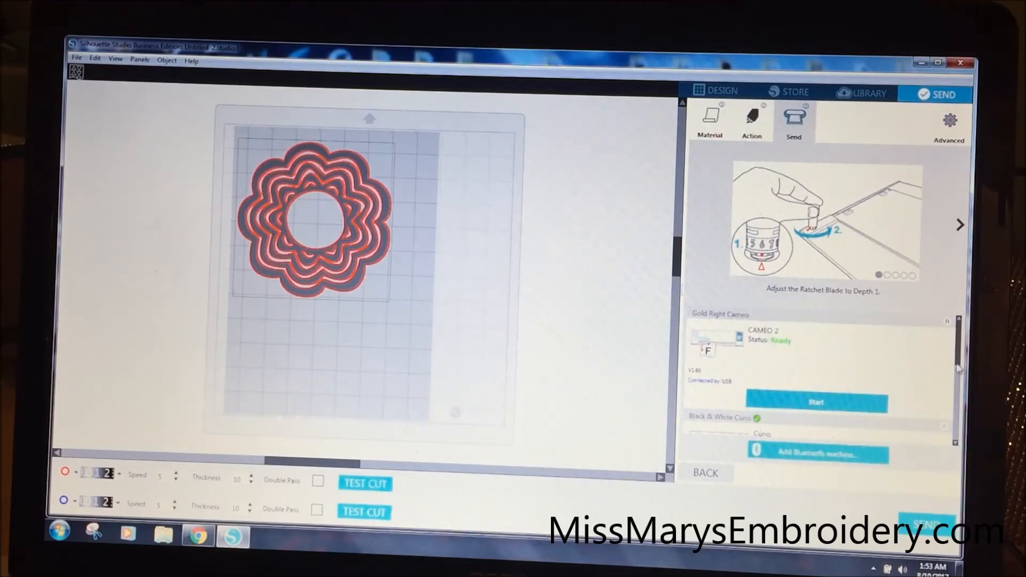
Scroll the machine list to reveal Left Pink Cameo with status Could not Connect
{"action": "scroll", "scroll_direction": "down", "scroll_amount": 3}
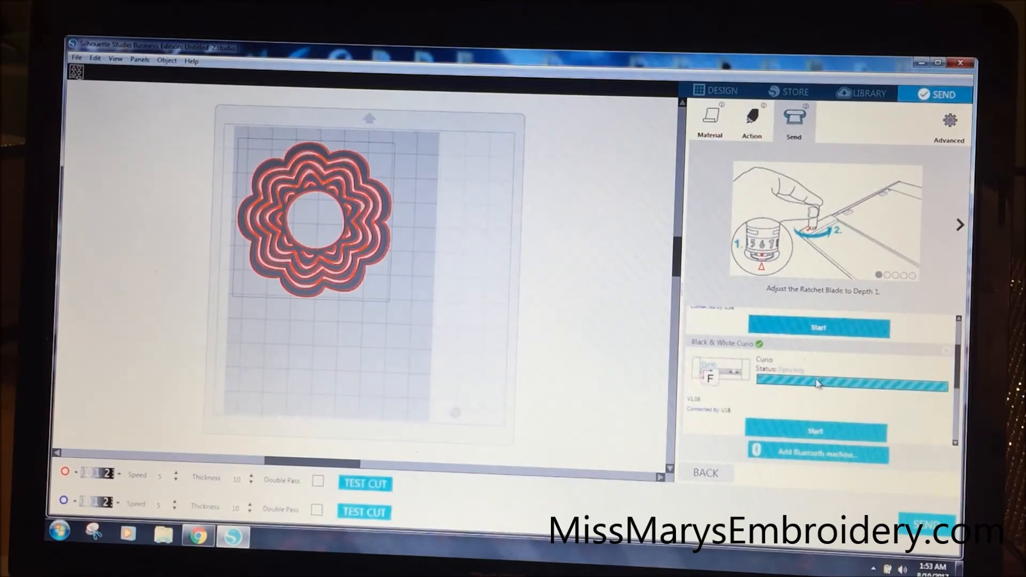
{"action": "mouse_move", "coordinate": [758, 352]}
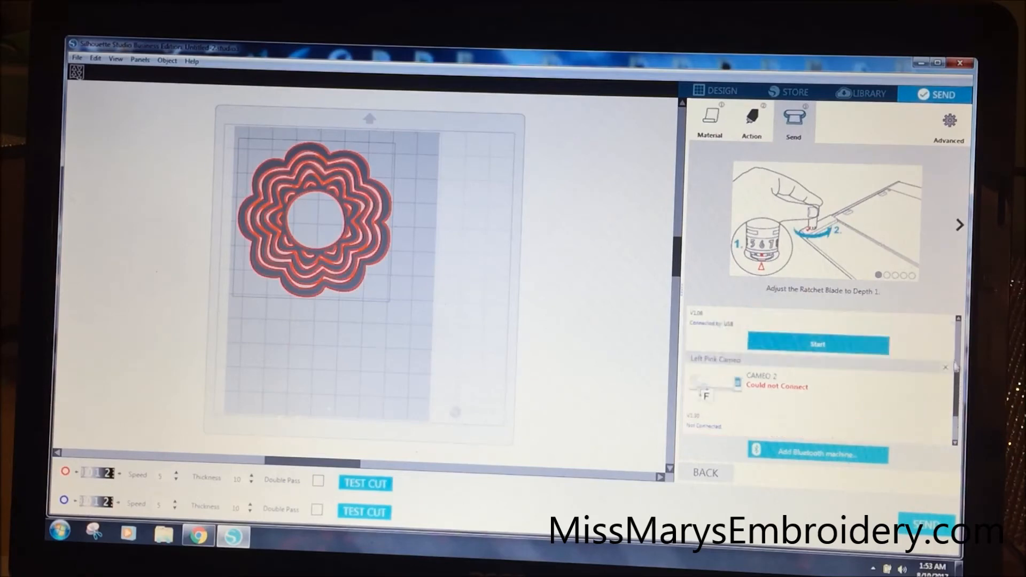
{"action": "left_click", "coordinate": [752, 121]}
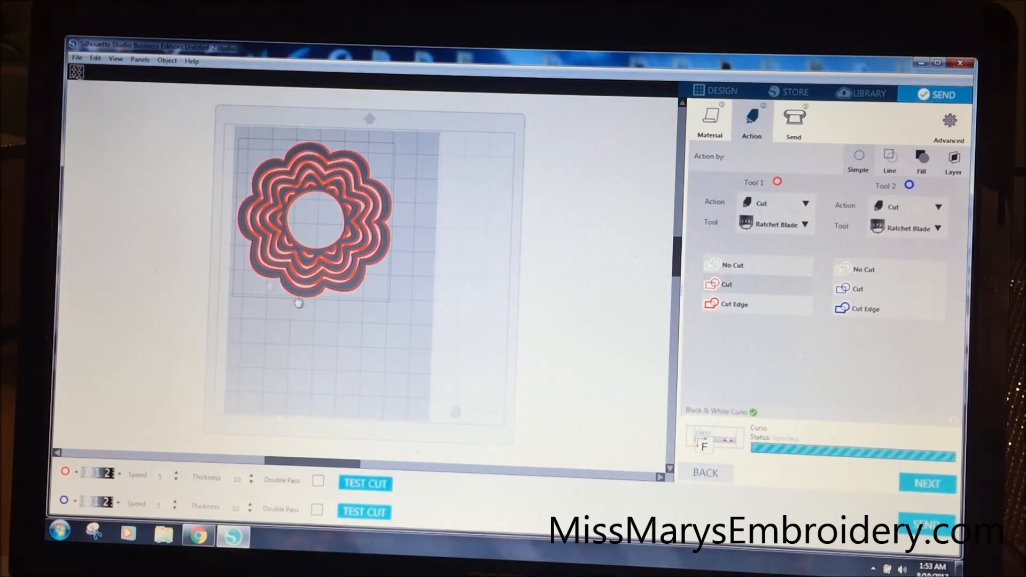
{"action": "mouse_move", "coordinate": [349, 327]}
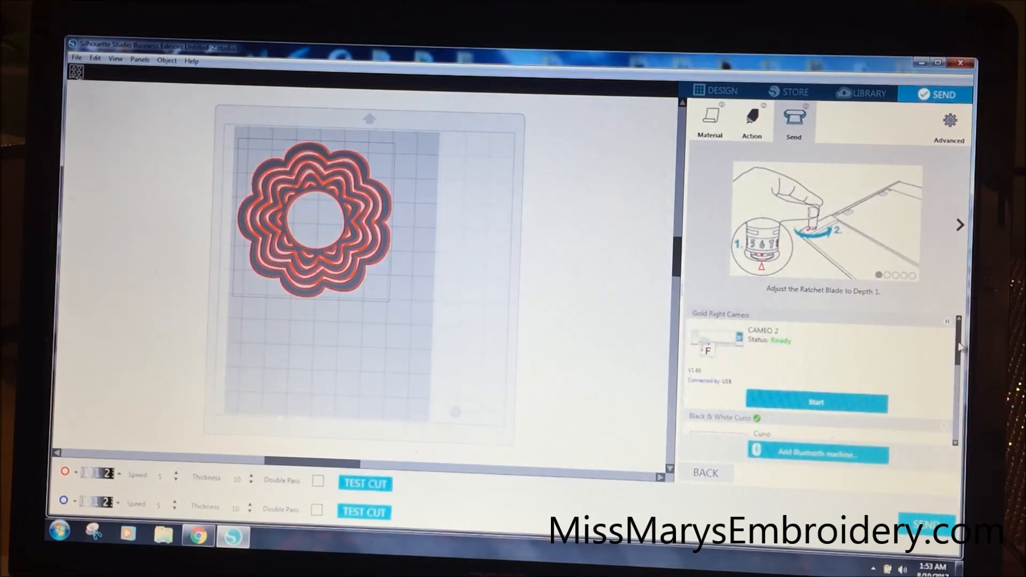
{"action": "scroll", "scroll_direction": "down", "scroll_amount": 3}
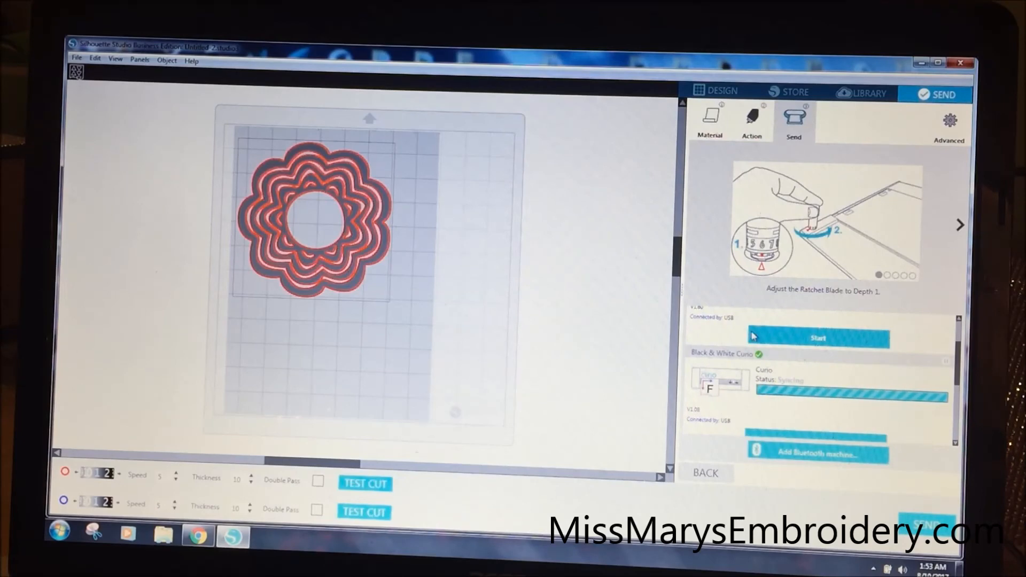
{"action": "scroll", "scroll_direction": "down", "scroll_amount": 3}
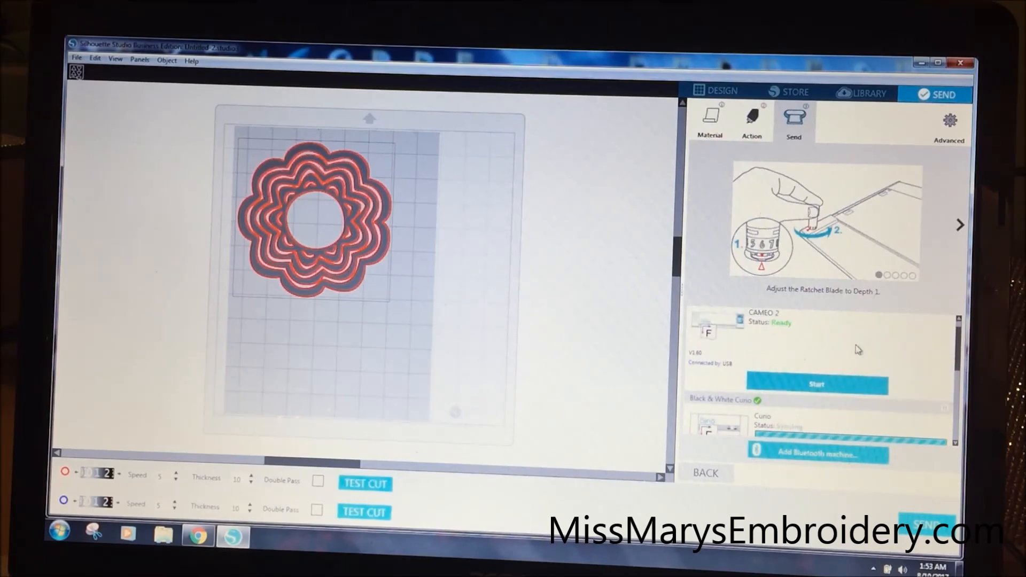
{"action": "mouse_move", "coordinate": [902, 351]}
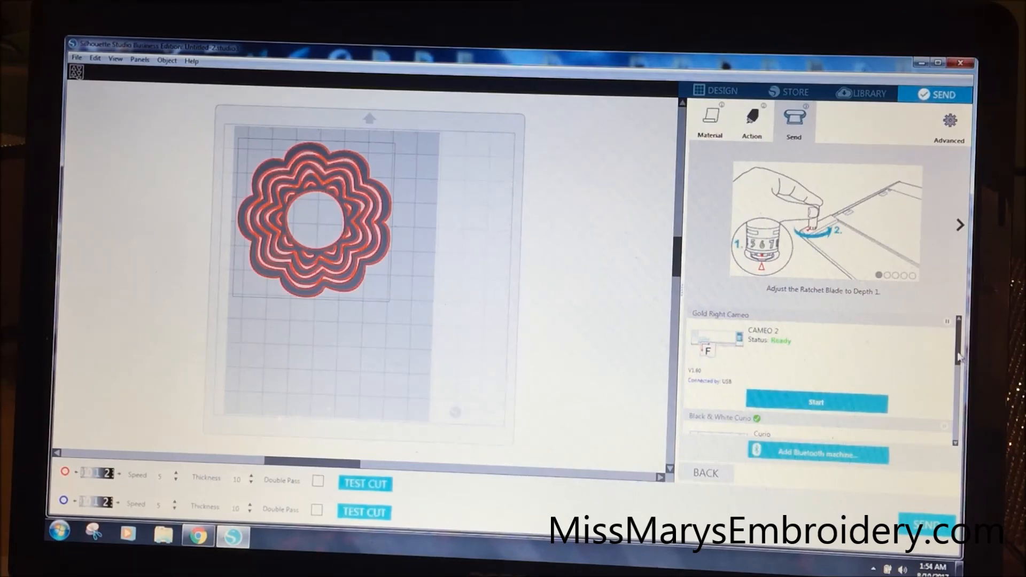
Attempt connecting Left Pink Cameo, see the warning, and return to Gold Right Cameo Ready
{"action": "left_click", "coordinate": [816, 402]}
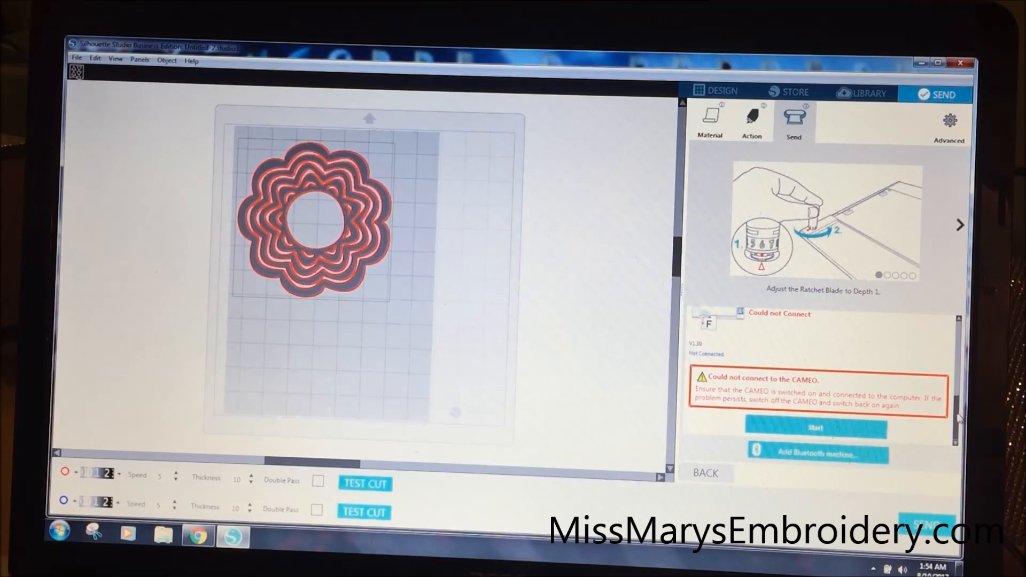
{"action": "scroll", "scroll_direction": "down", "scroll_amount": 3}
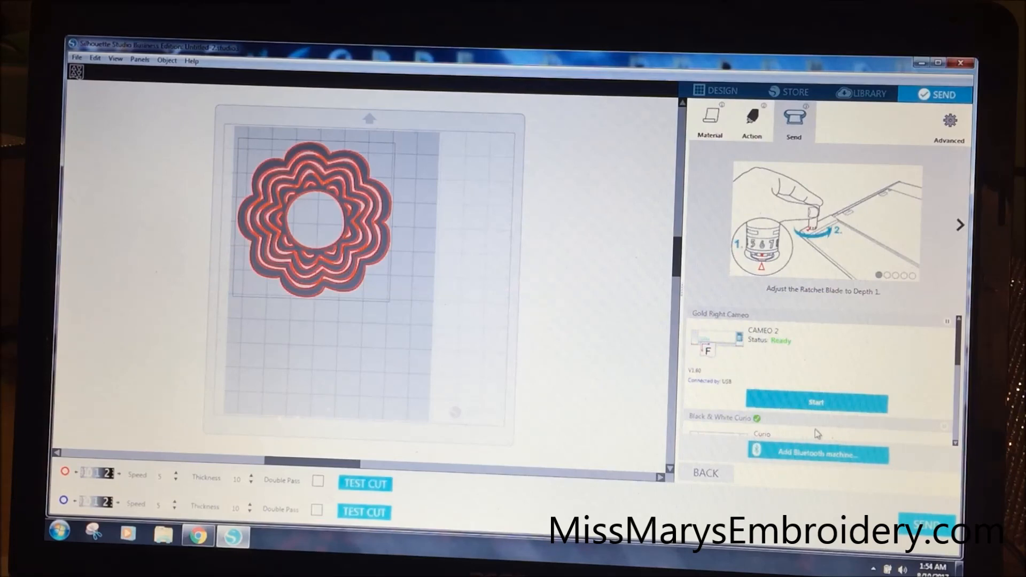
{"action": "mouse_move", "coordinate": [638, 286]}
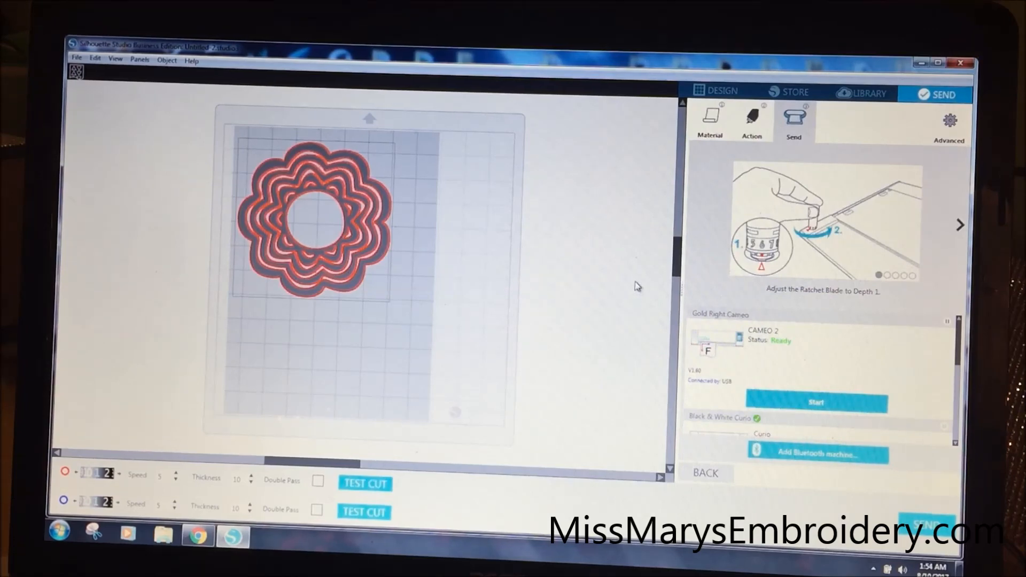
{"action": "mouse_move", "coordinate": [564, 247]}
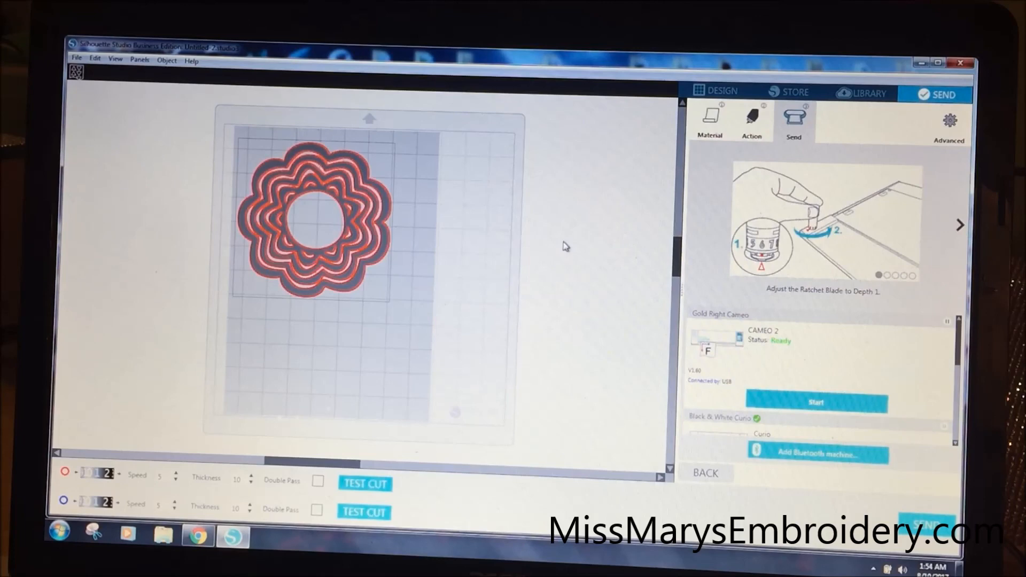
{"action": "mouse_move", "coordinate": [622, 252]}
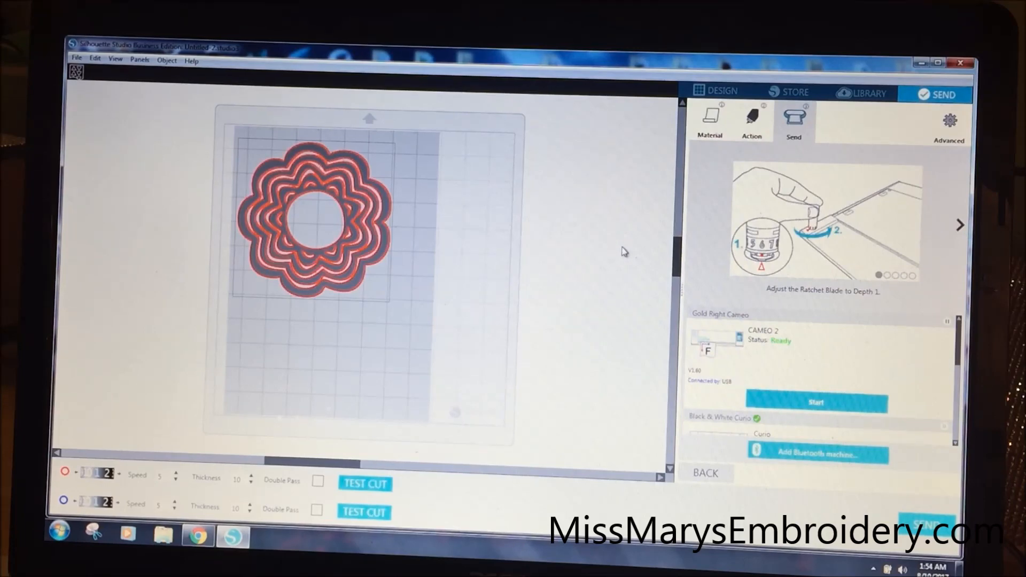